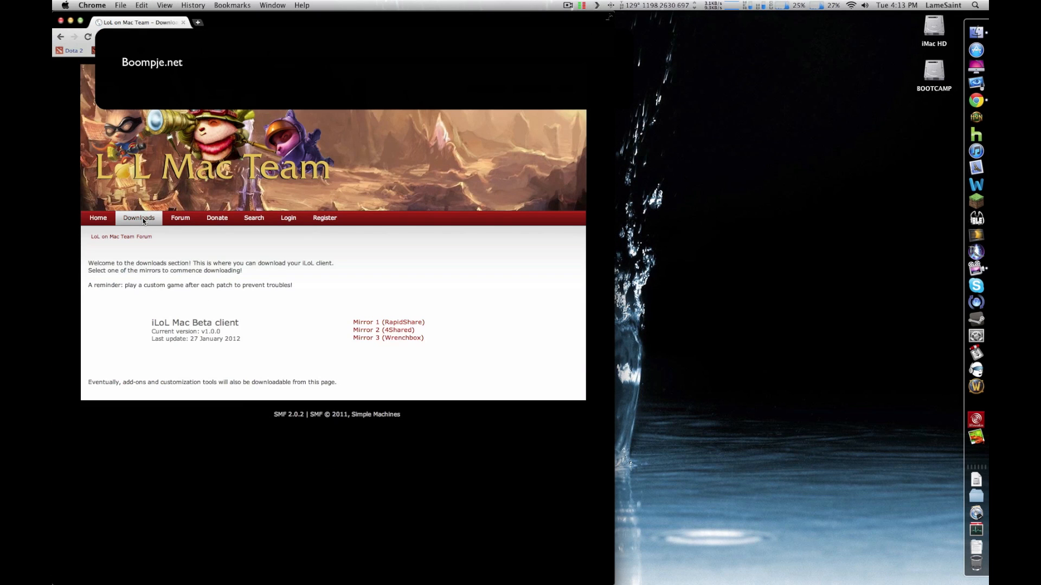
Step: Download the iLoL Mac Beta client from a Mirror link on the downloads page
left_click(383, 330)
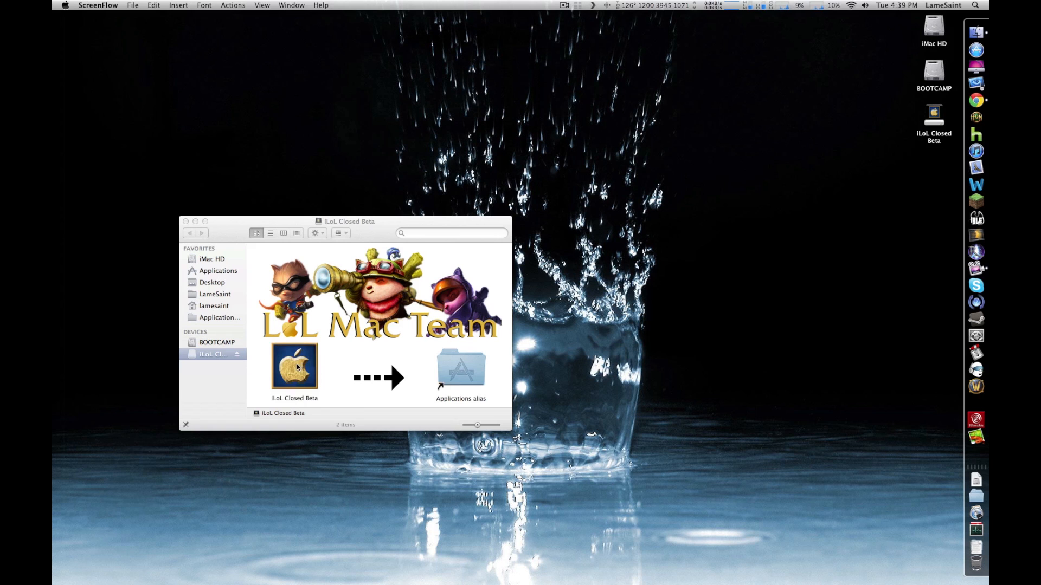
Step: Copy iLoL Closed Beta from the disk image into the Applications folder
left_click_drag(293, 366, 461, 368)
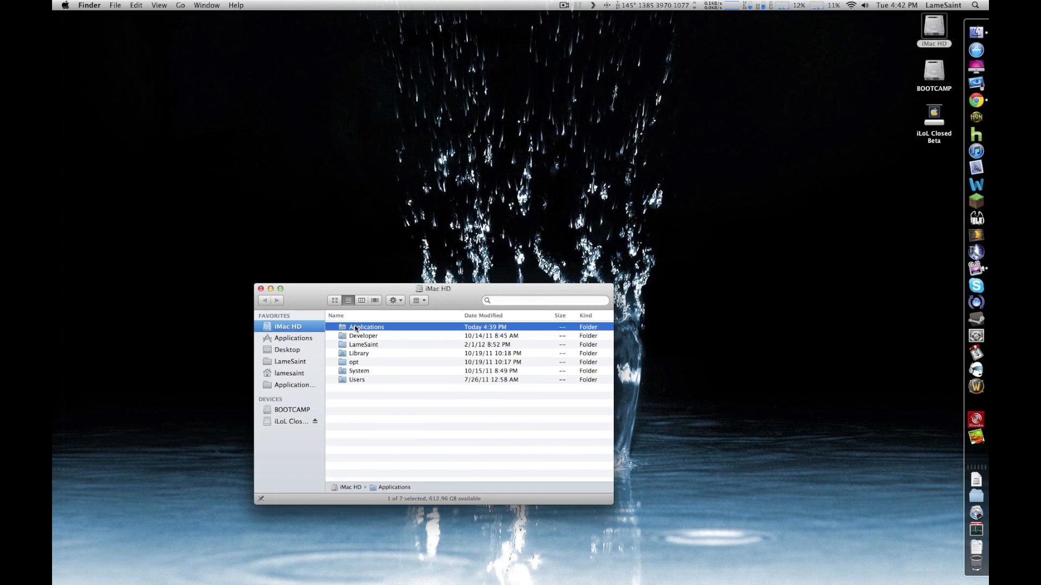
Step: Launch iLoL Closed Beta from Applications and accept its license agreement
double_click(365, 327)
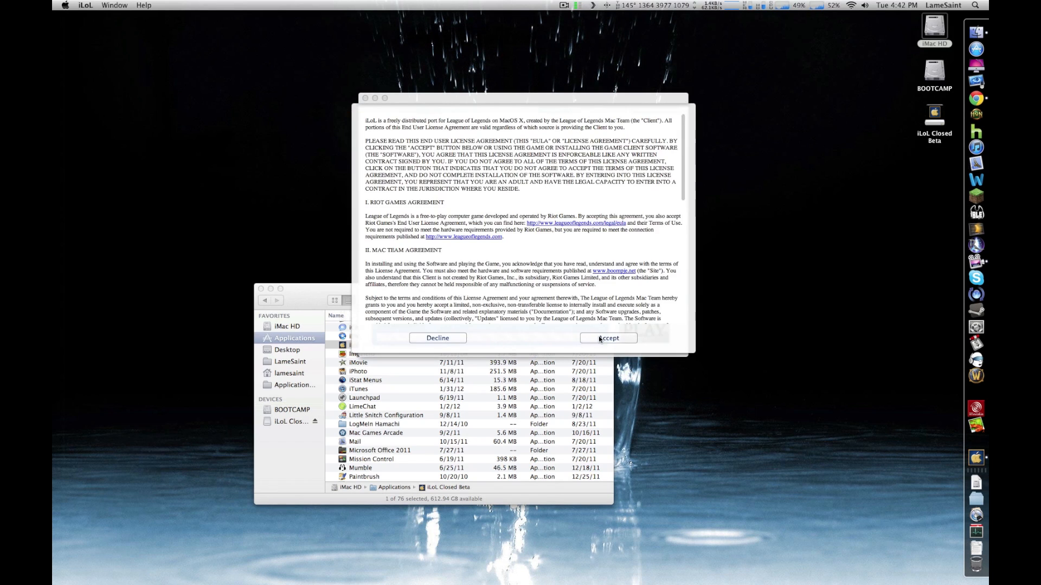
left_click(608, 338)
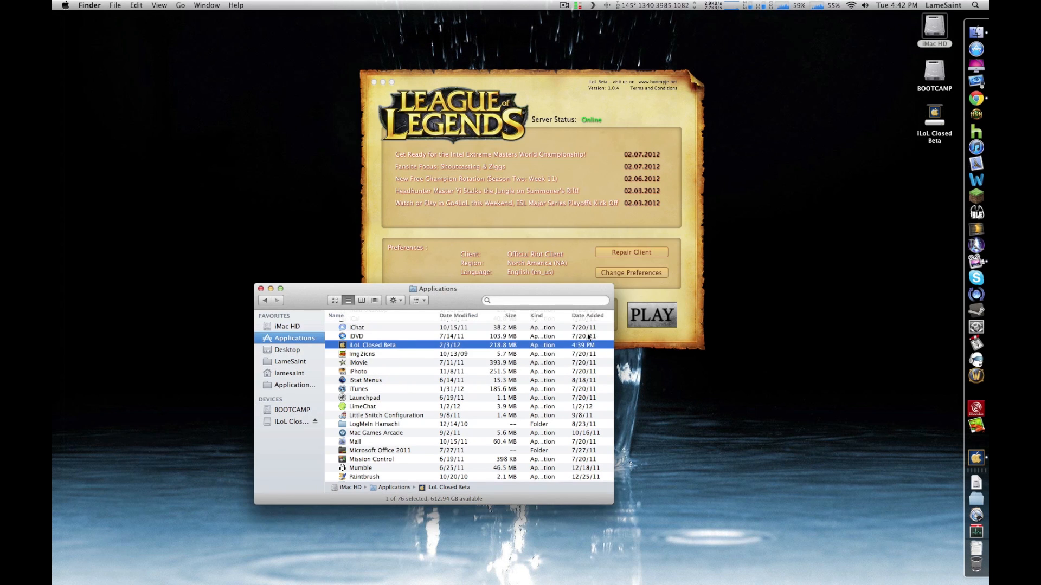
Step: Let the client finish patching and bring up the client, region and language preferences
double_click(370, 344)
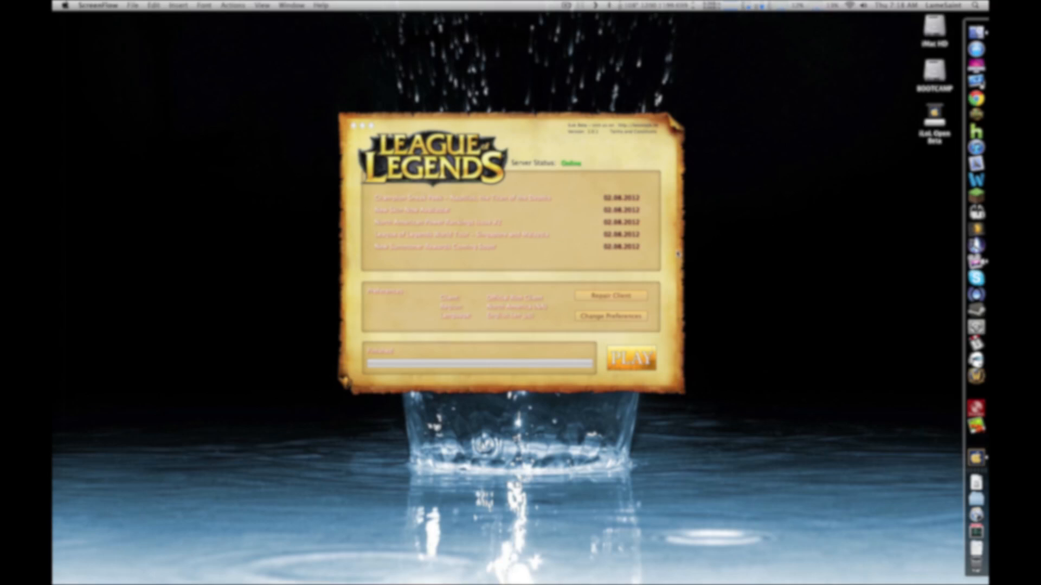
left_click(609, 315)
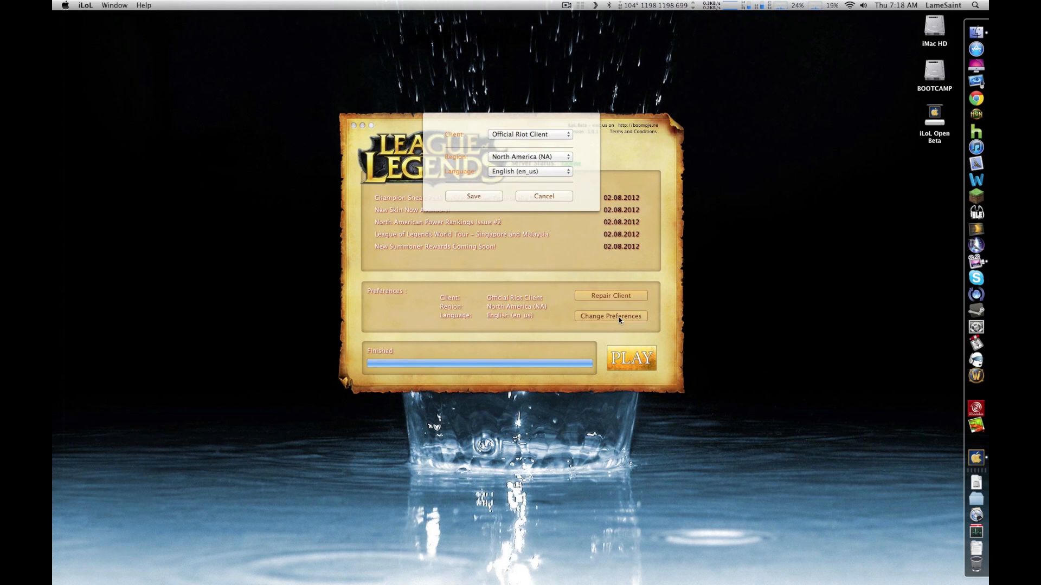
Step: Set the region to Europe West (EUW), save, and launch League of Legends via PLAY
left_click(530, 156)
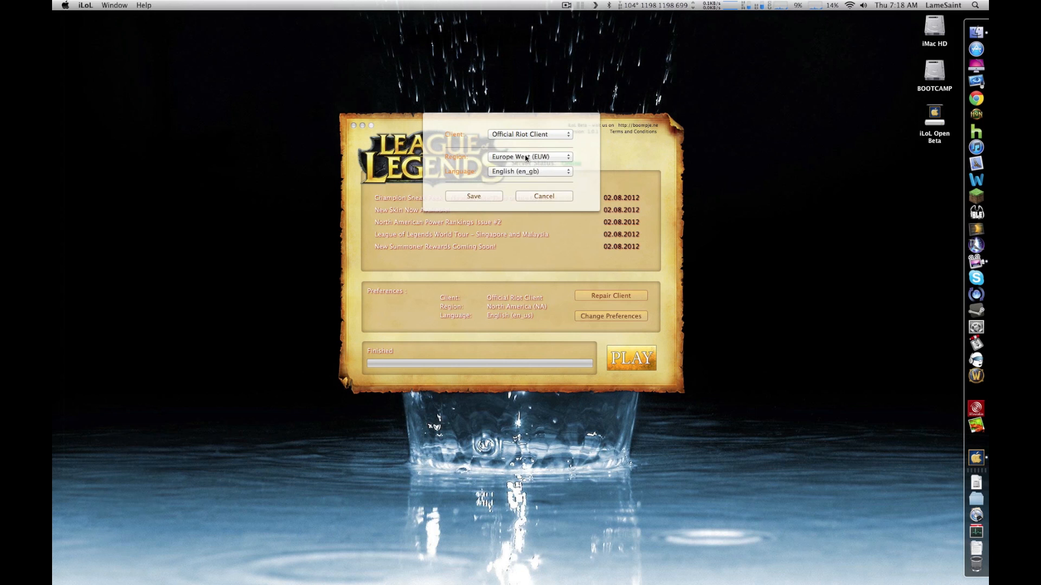
left_click(529, 156)
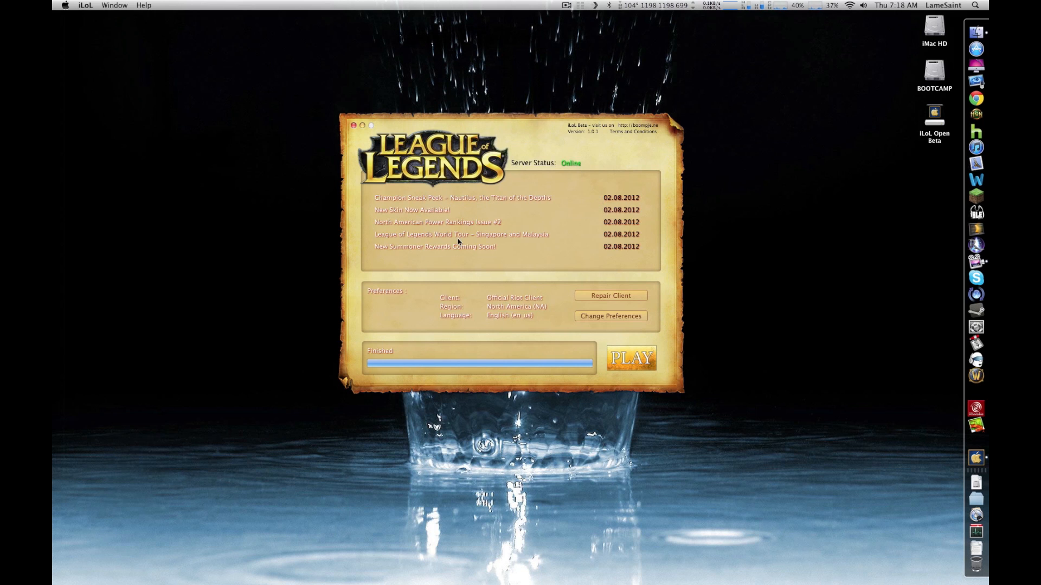
left_click(629, 358)
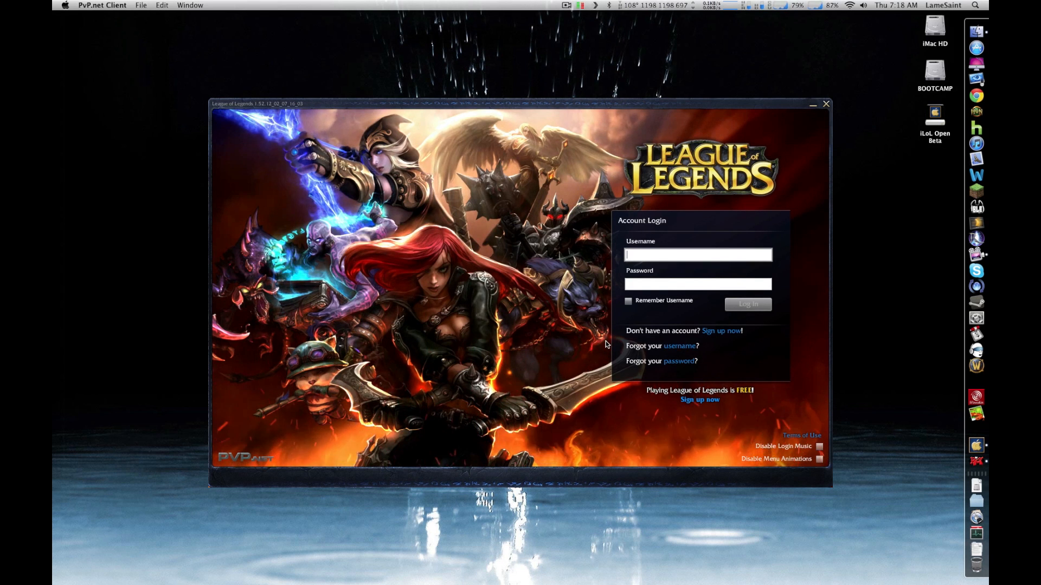
Step: Close the PvP.net Account Login panel so the League of Legends application launches
left_click(826, 104)
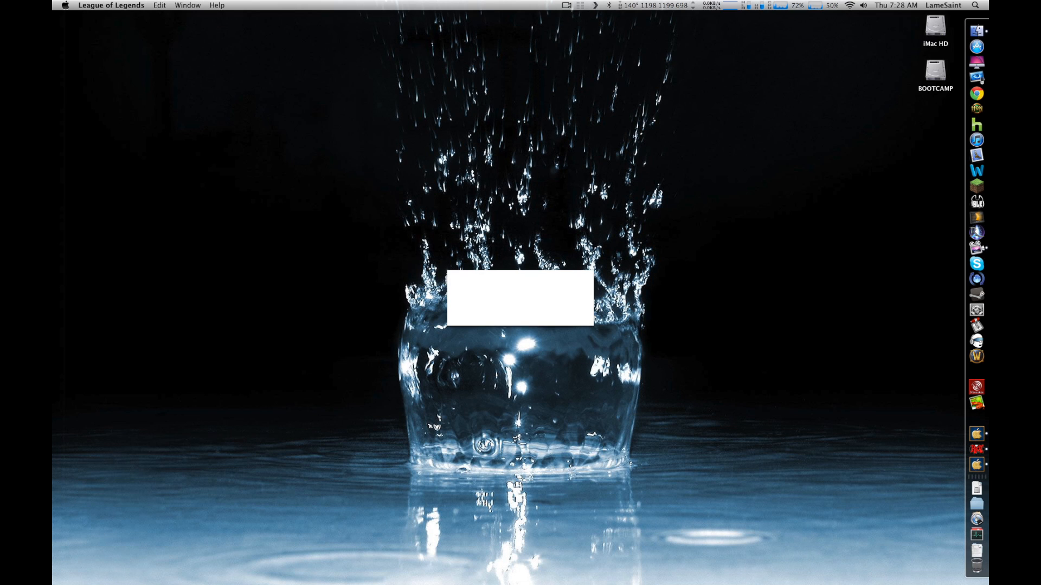